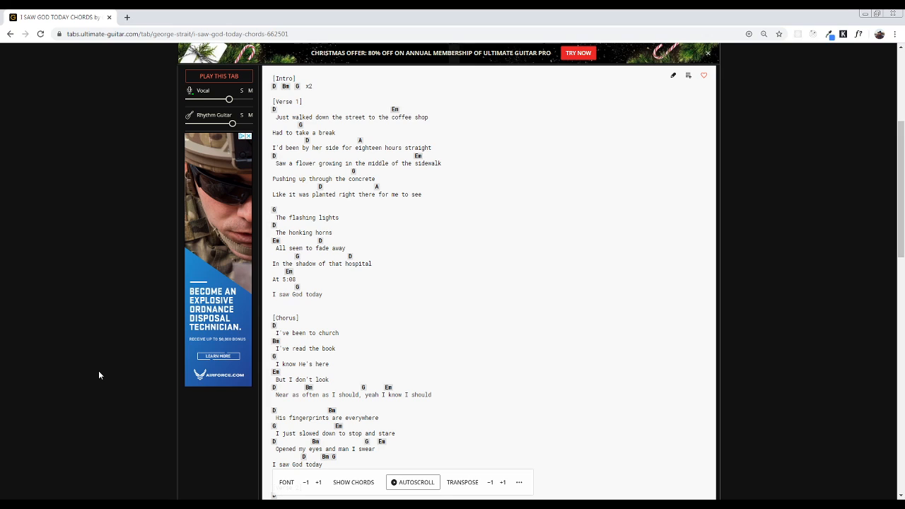
scroll(down, 3)
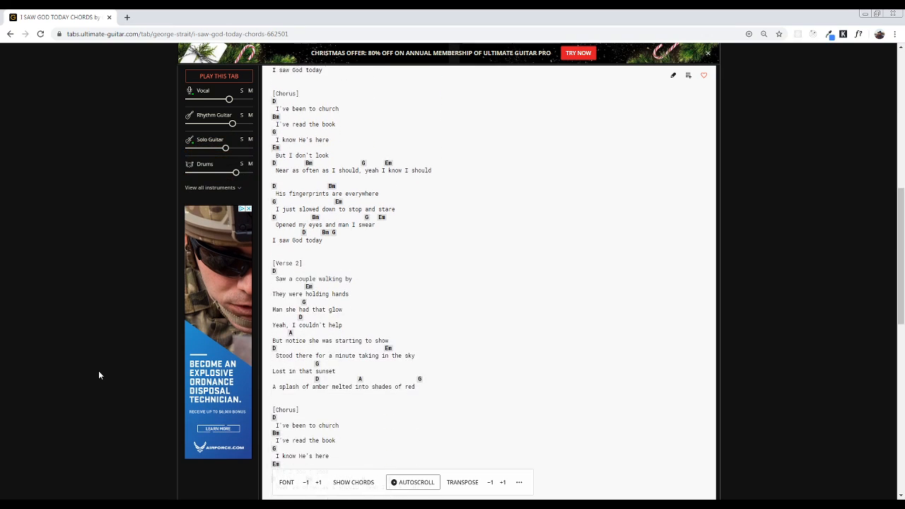
scroll(down, 3)
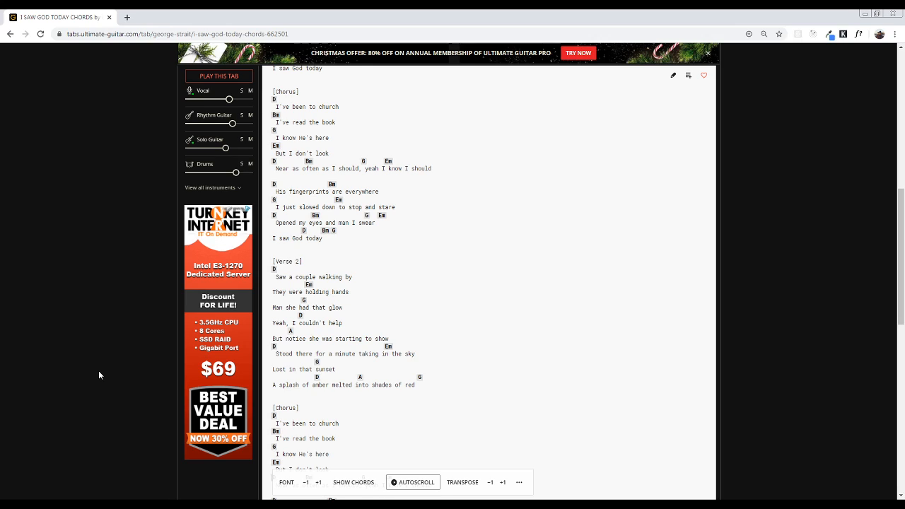
scroll(down, 3)
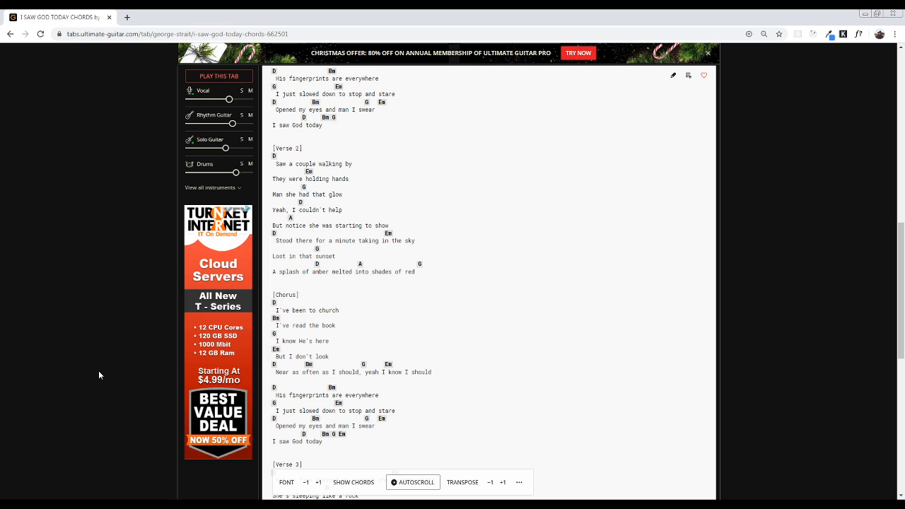
scroll(down, 3)
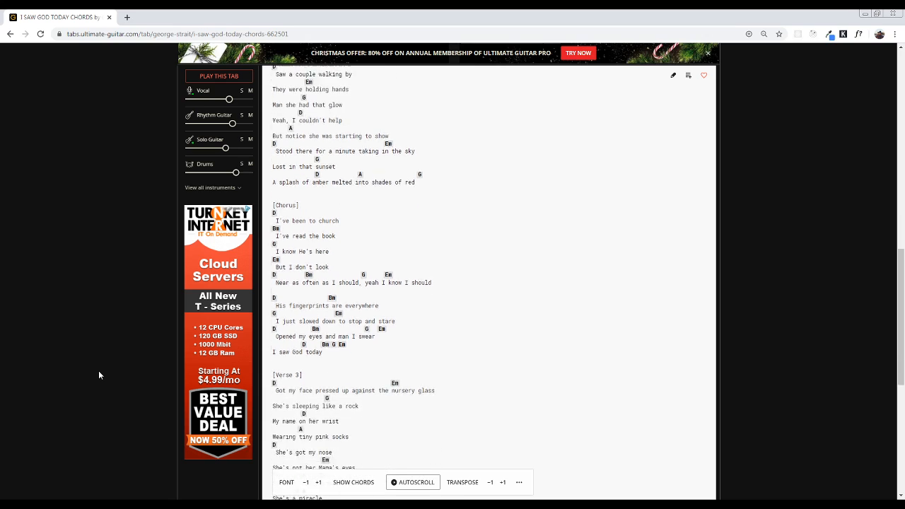
scroll(down, 3)
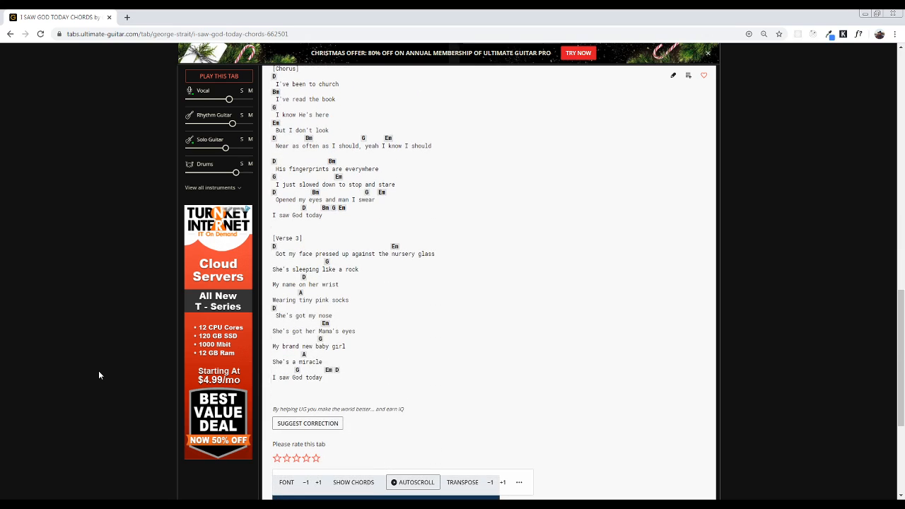